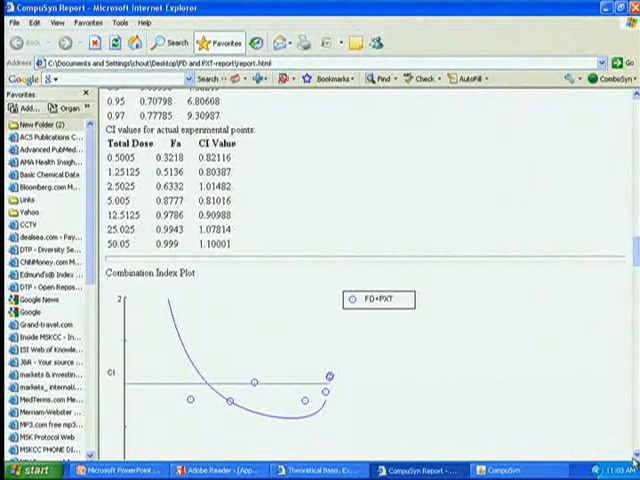
# Step: Scroll past the Combination Index Plot to the FD+PXT DRI Data table
pyautogui.scroll(-3)
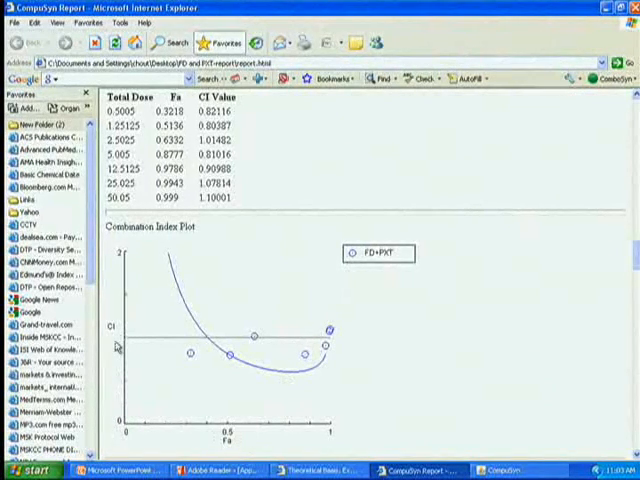
pyautogui.moveTo(210, 215)
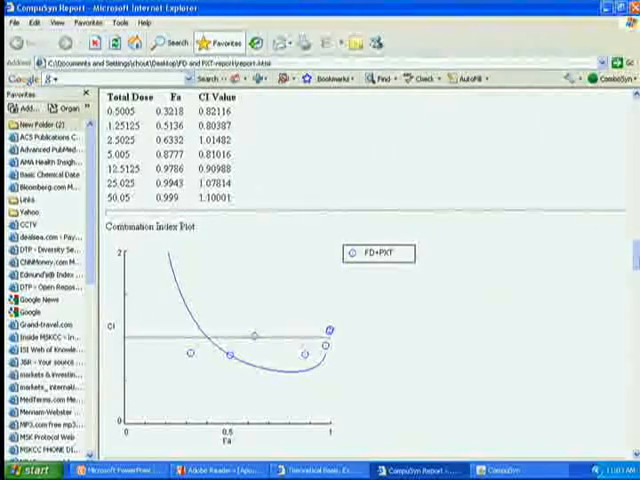
pyautogui.scroll(-3)
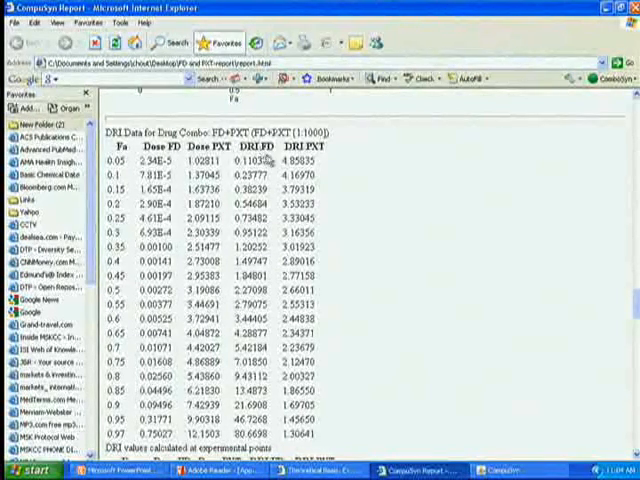
pyautogui.moveTo(460, 175)
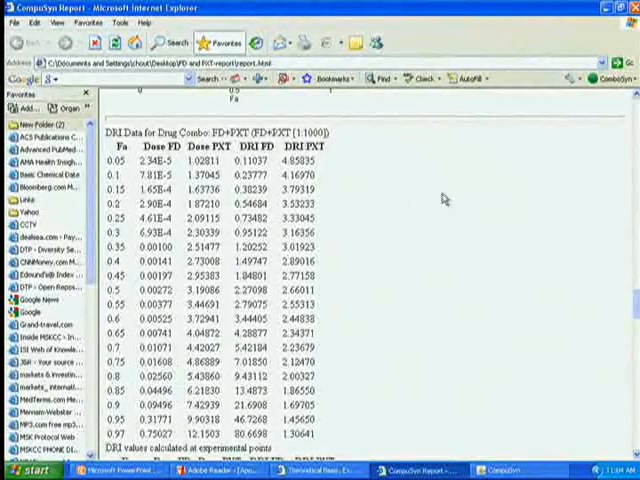
pyautogui.moveTo(433, 238)
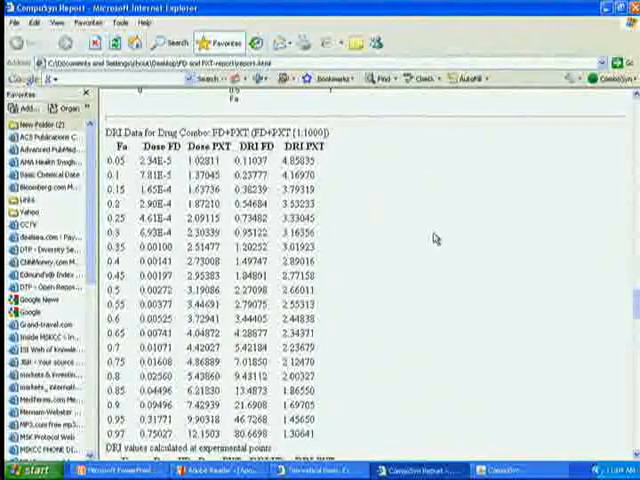
pyautogui.moveTo(448, 218)
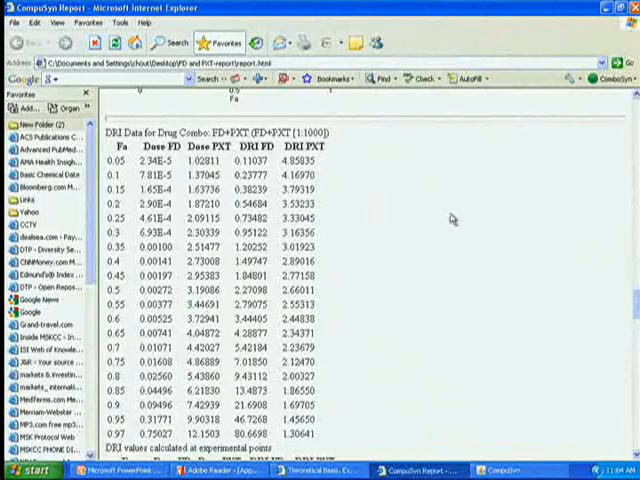
pyautogui.moveTo(452, 221)
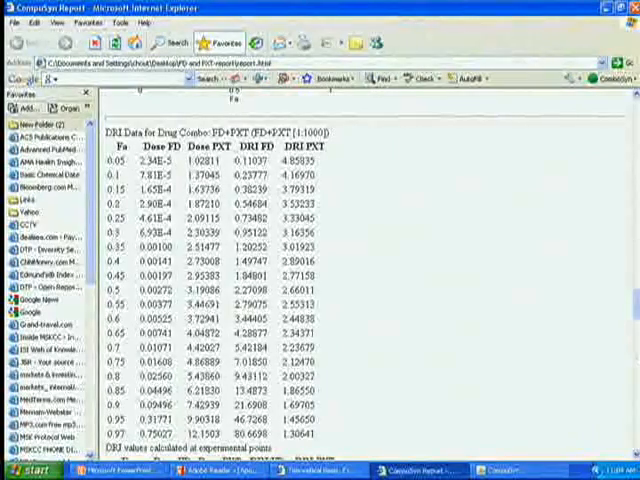
# Step: Scroll through the DRI values and DRI Plot to the Log(DRI) Plot
pyautogui.scroll(-3)
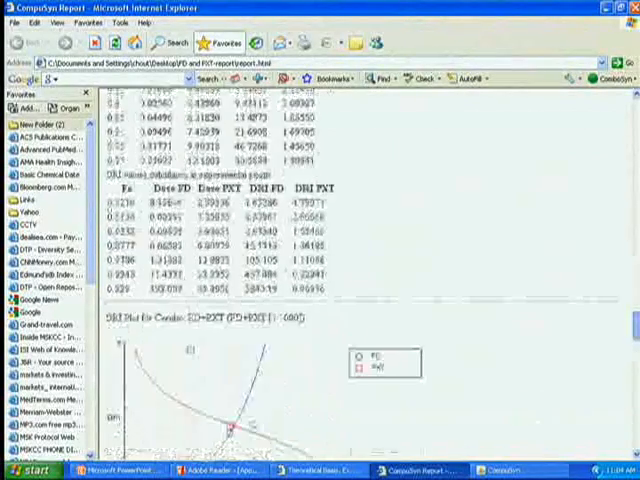
pyautogui.scroll(-3)
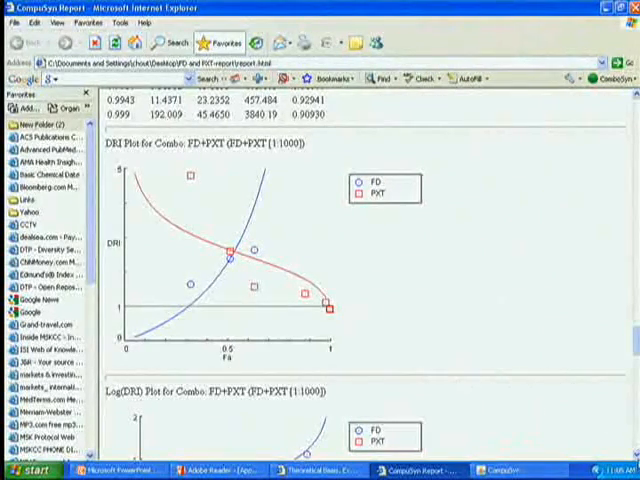
pyautogui.scroll(-3)
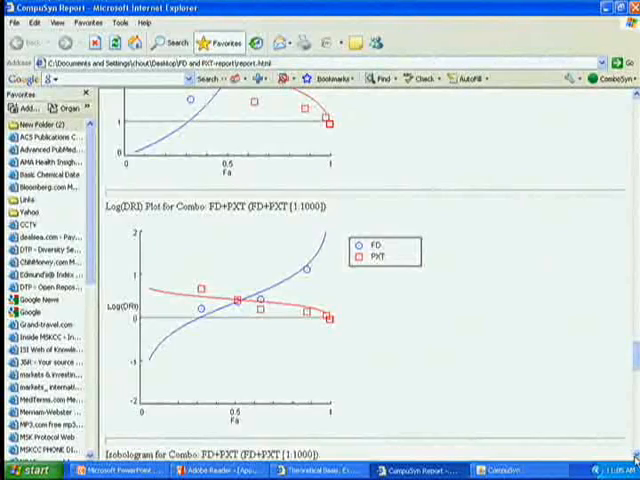
# Step: Scroll past the isobologram to the FD+PXT Summary Table with Dm, m, r values
pyautogui.scroll(-3)
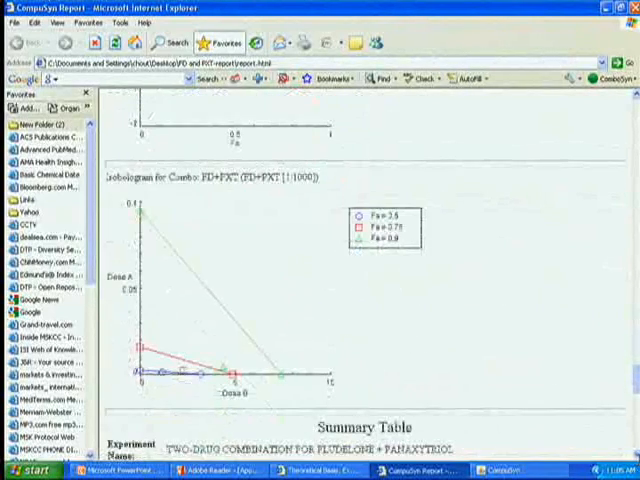
pyautogui.moveTo(265, 215)
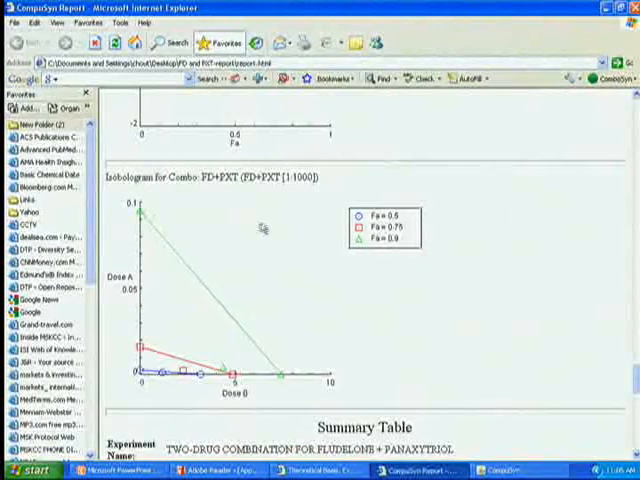
pyautogui.moveTo(413, 202)
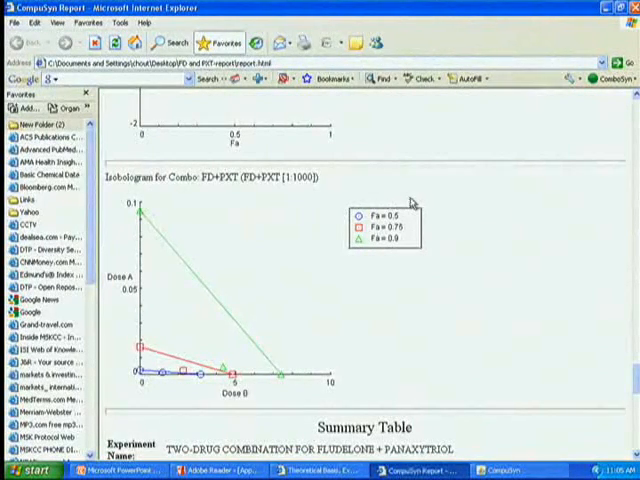
pyautogui.moveTo(530, 200)
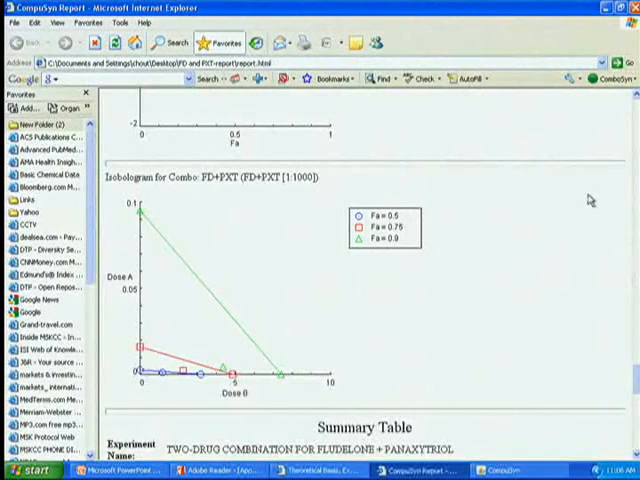
pyautogui.moveTo(270, 215)
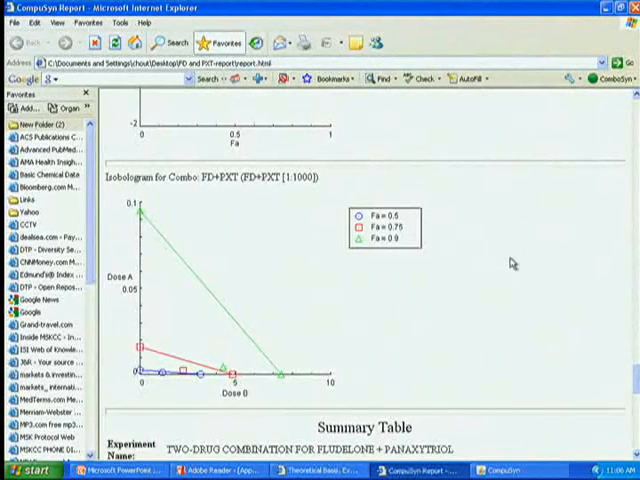
pyautogui.moveTo(490, 270)
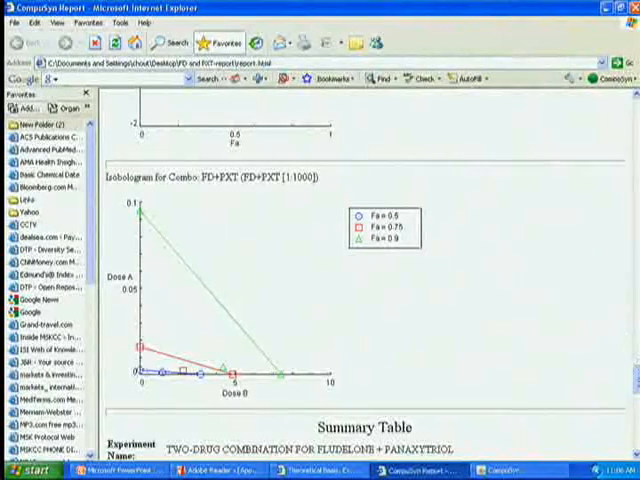
pyautogui.scroll(-3)
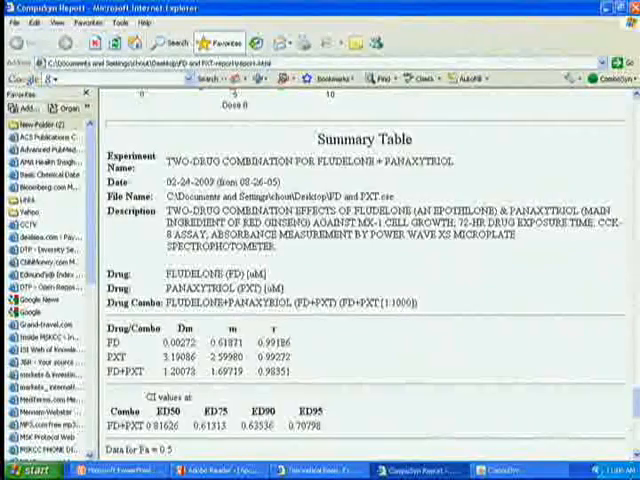
# Step: Scroll to the per-Fa CI and dose blocks for Fa 0.75 to 0.97
pyautogui.scroll(-3)
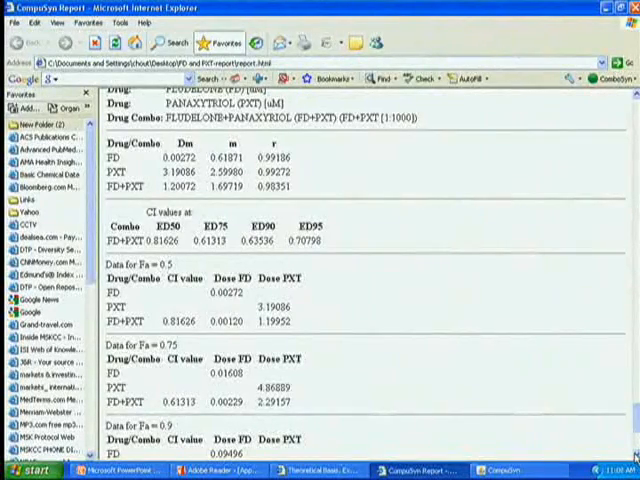
pyautogui.scroll(-3)
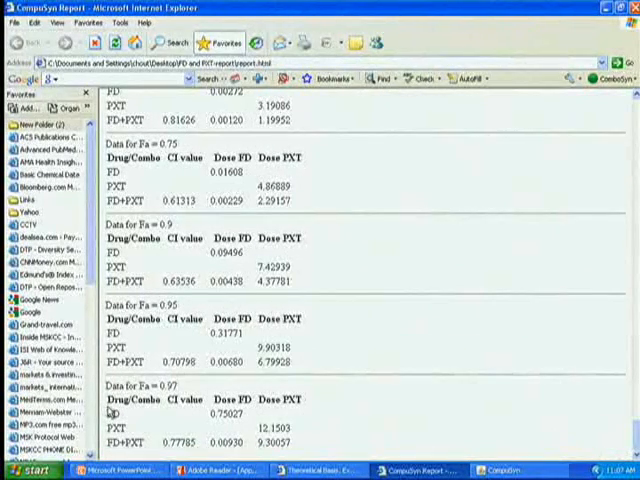
pyautogui.moveTo(357, 173)
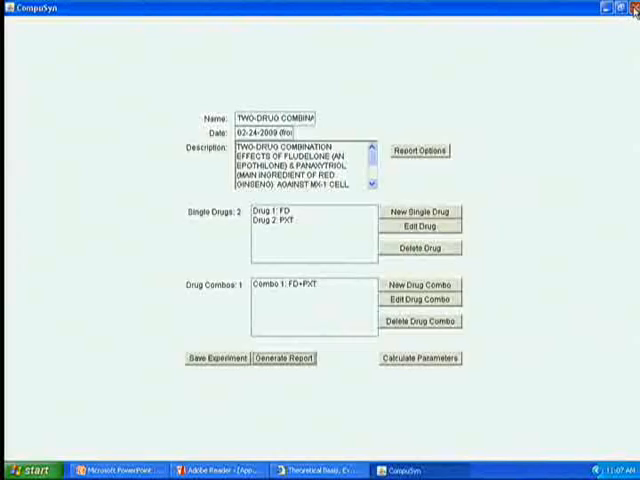
# Step: Close the FD+PXT experiment window and switch to the appendix PDF in Adobe Reader
pyautogui.click(632, 7)
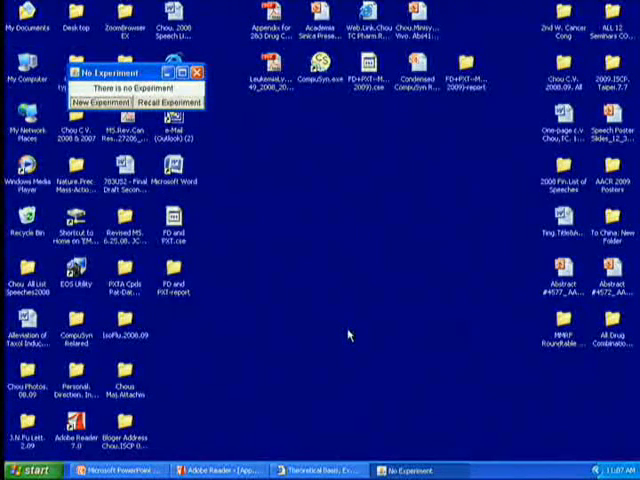
pyautogui.moveTo(335, 335)
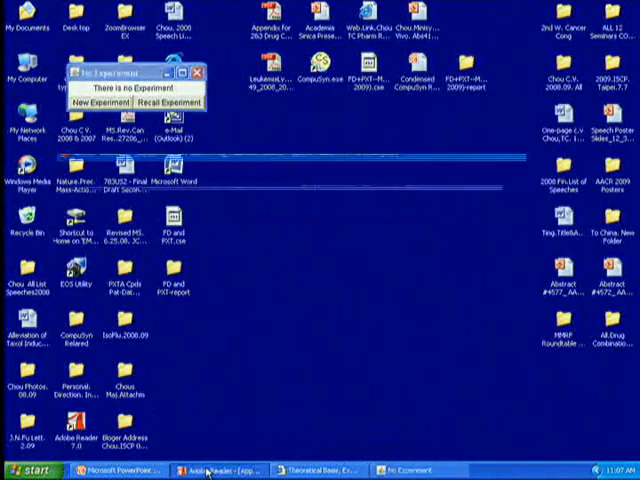
pyautogui.click(222, 469)
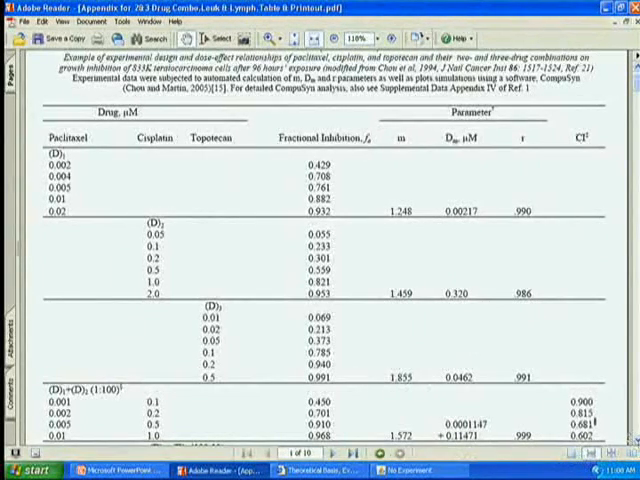
# Step: Scroll the dose-effect table to the cisplatin–topotecan (100:10) rows and CI values
pyautogui.scroll(-3)
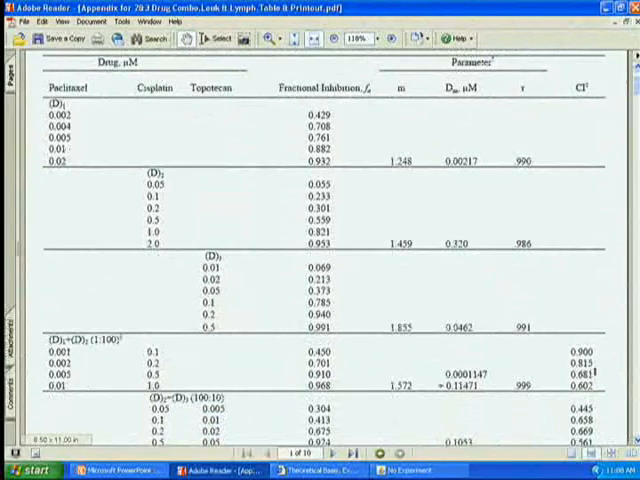
pyautogui.moveTo(210, 290)
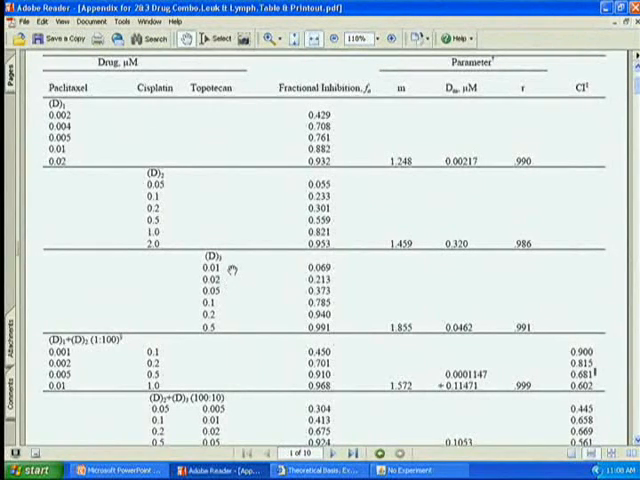
pyautogui.moveTo(78, 107)
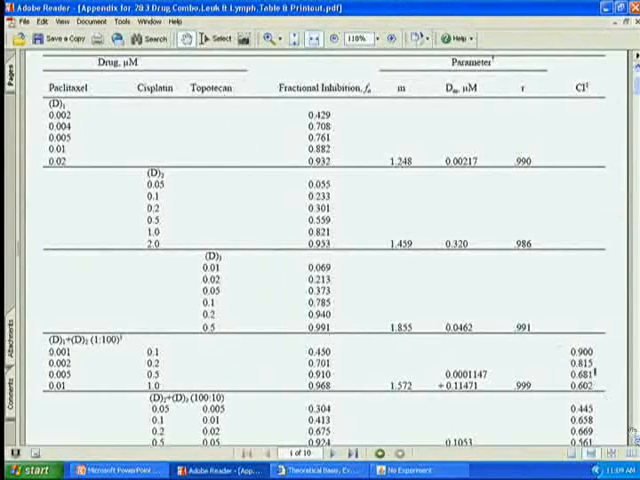
pyautogui.scroll(-3)
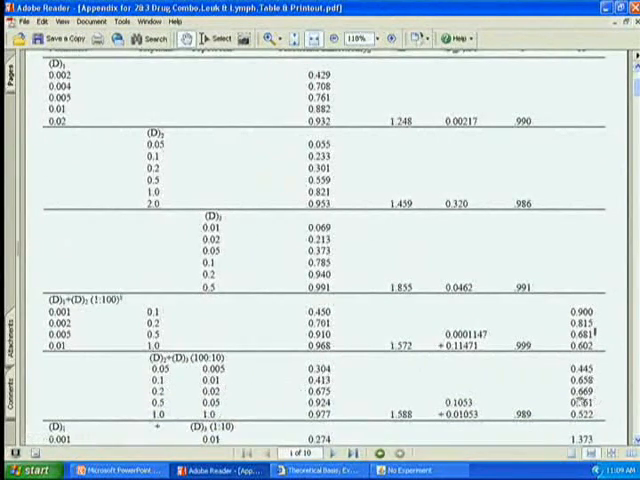
# Step: Scroll through the table footnotes and advance to Table 3's CI and DRI values
pyautogui.scroll(-3)
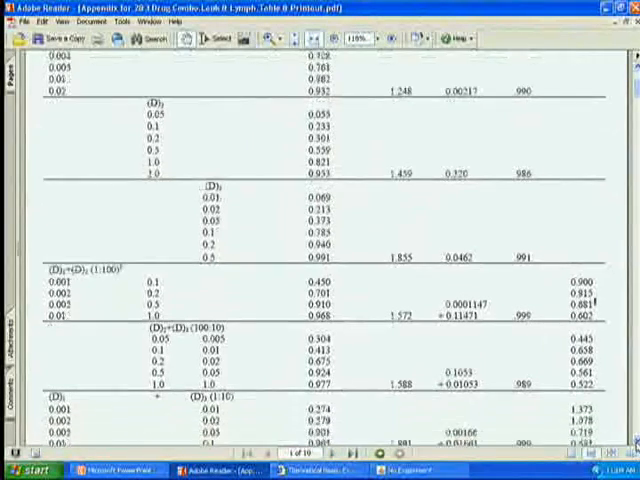
pyautogui.scroll(-3)
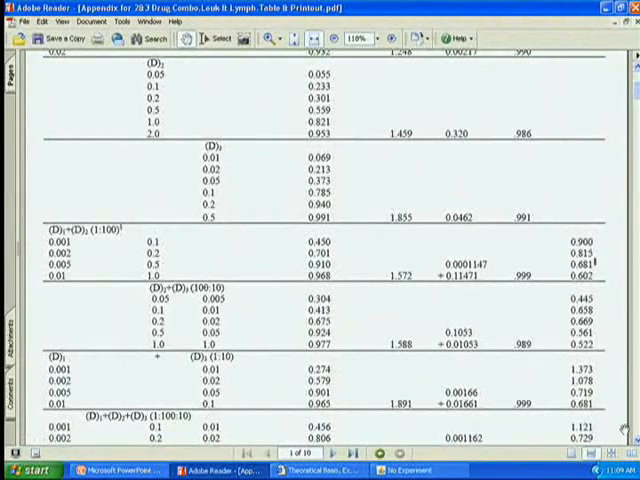
pyautogui.scroll(-3)
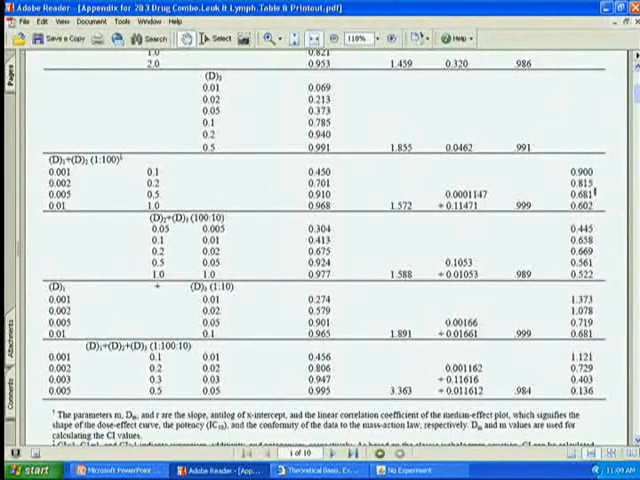
pyautogui.click(307, 39)
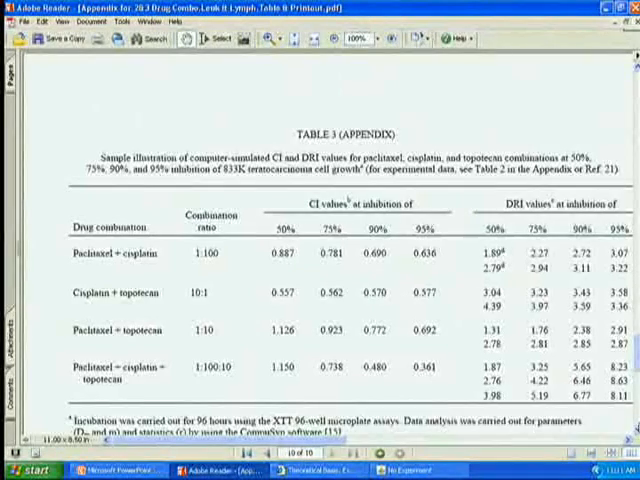
# Step: Scroll past Table 3 footnotes to the Fa-CI plot without SDA page
pyautogui.scroll(-3)
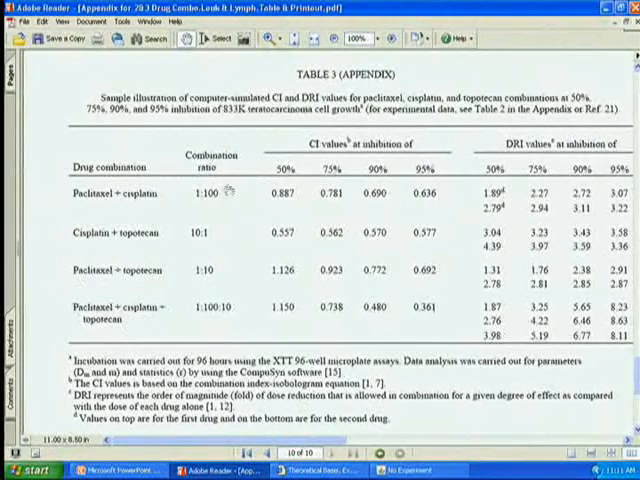
pyautogui.scroll(-3)
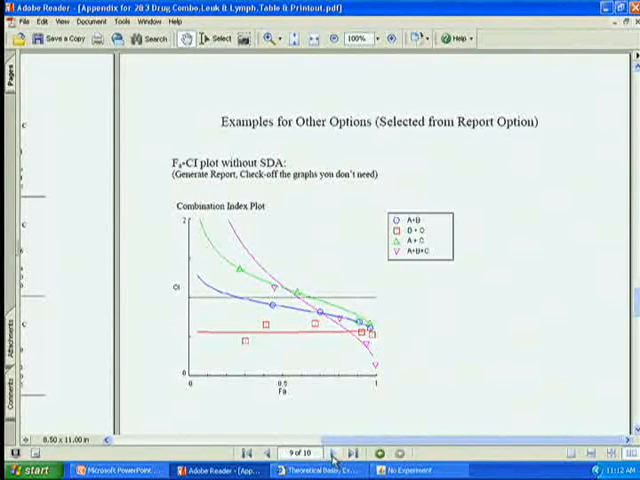
# Step: Go back two pages toward the CompuSyn Summary Table page
pyautogui.click(329, 453)
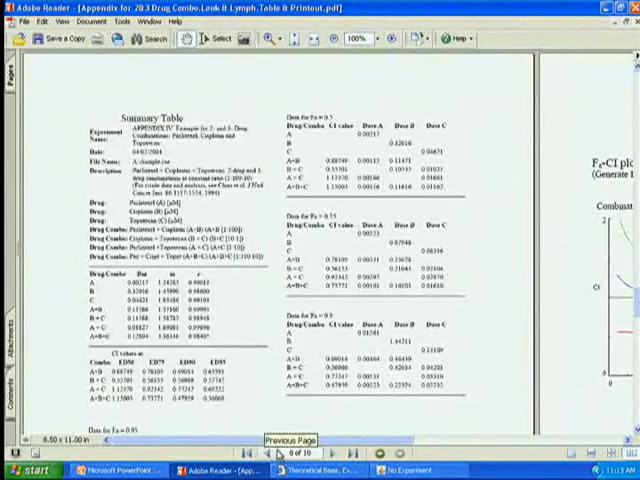
pyautogui.click(240, 455)
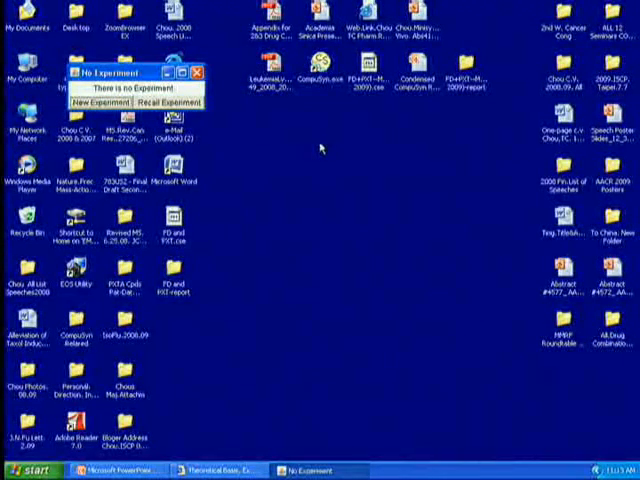
pyautogui.moveTo(327, 157)
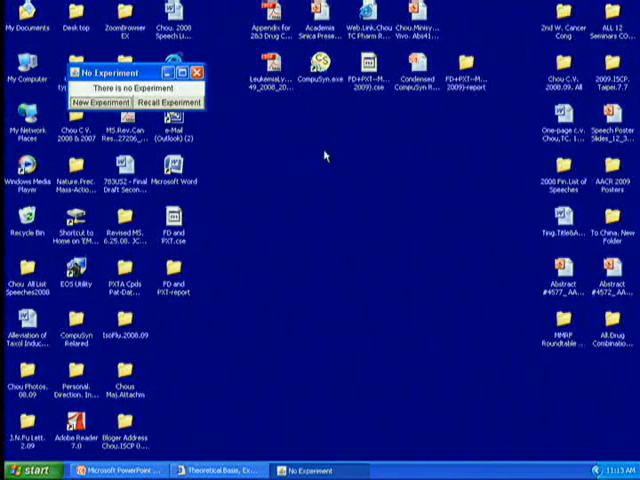
pyautogui.moveTo(327, 158)
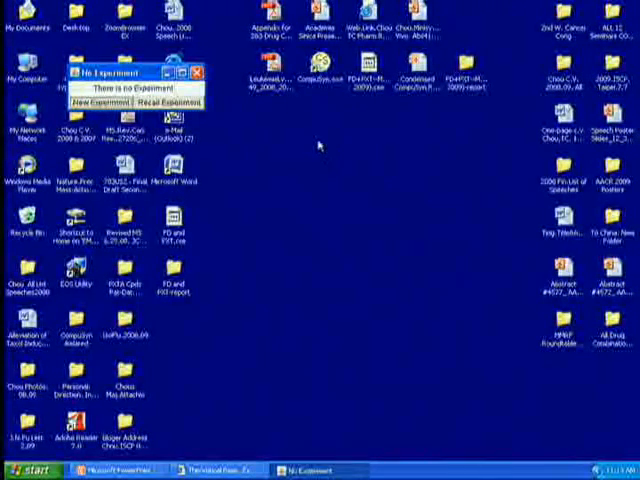
pyautogui.moveTo(320, 150)
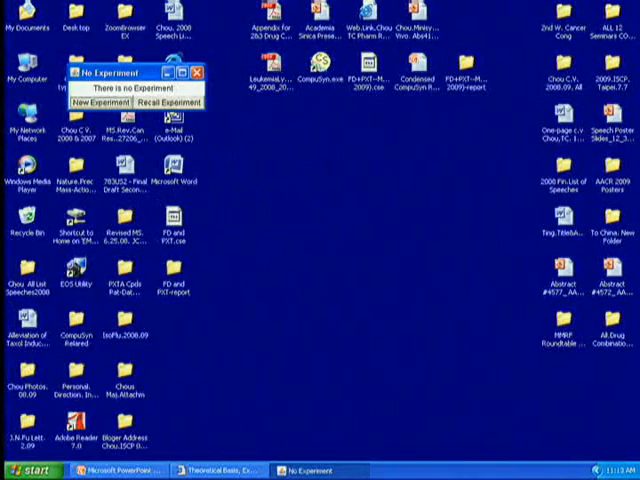